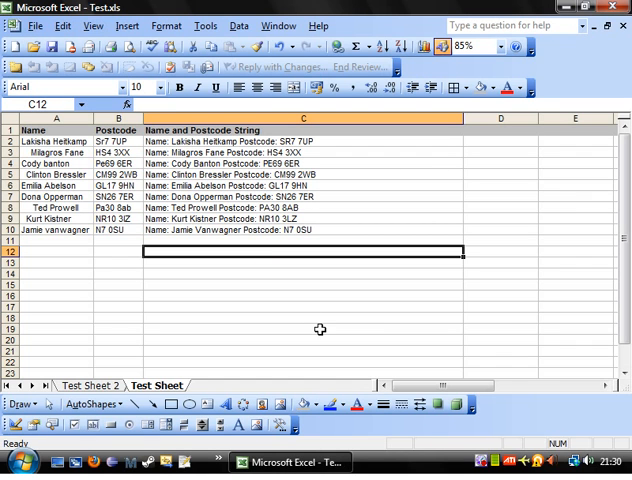
Start a TRIM formula in B2 and paste the copied names keeping source formatting
left_click(204, 262)
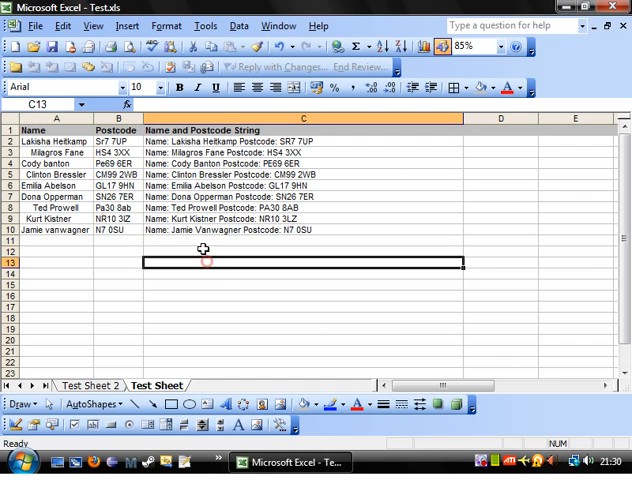
left_click(200, 252)
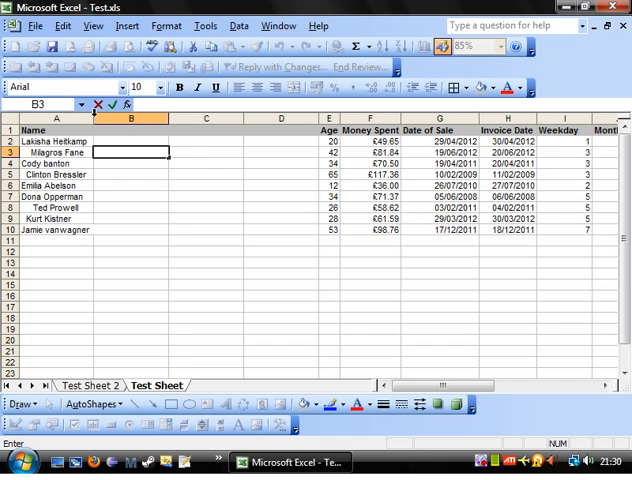
left_click(136, 140)
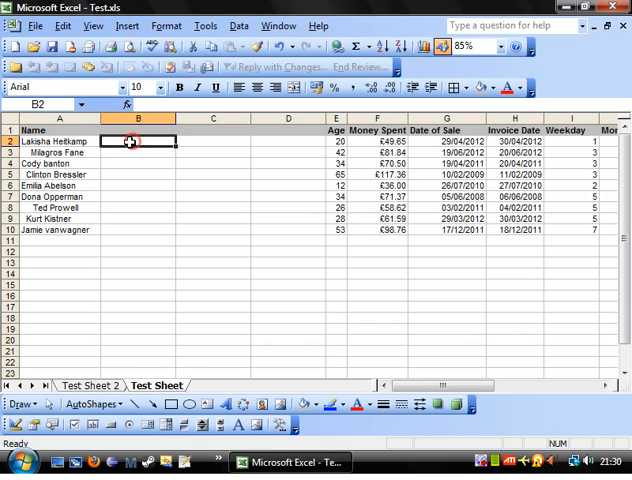
type("=trim")
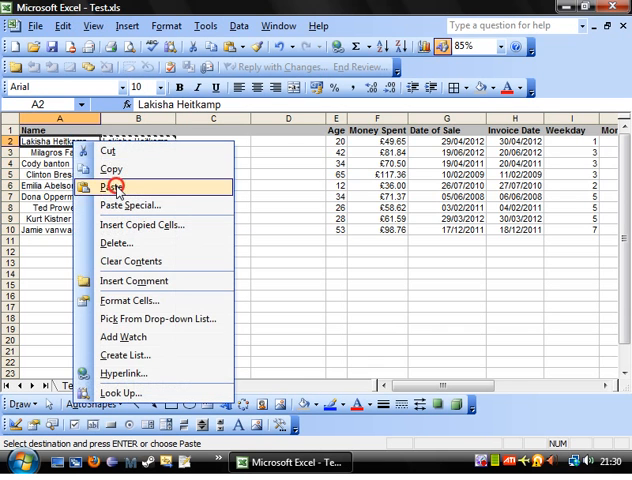
left_click(112, 186)
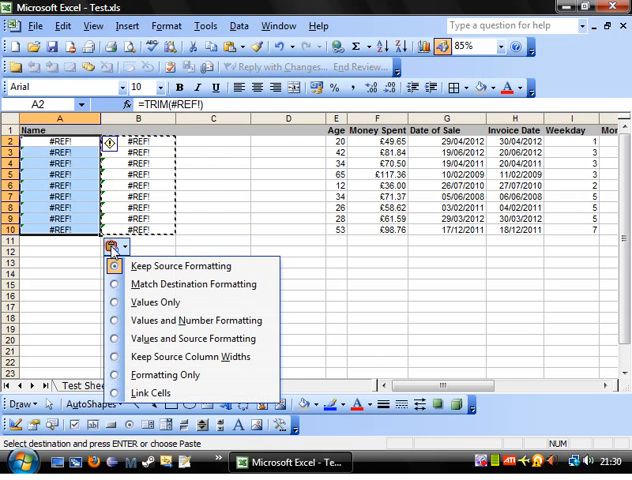
mouse_move(190, 284)
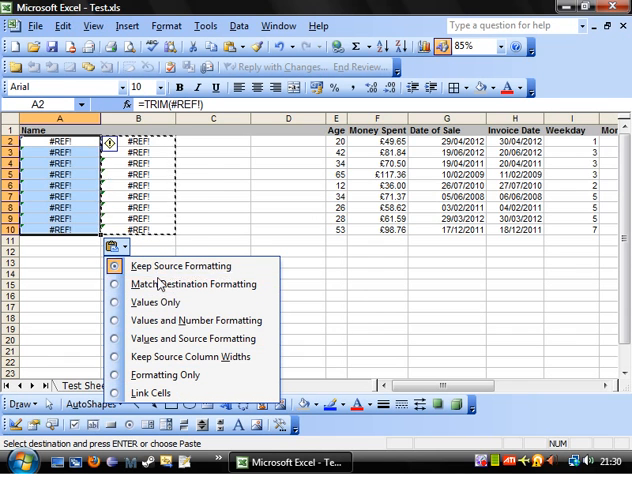
left_click(154, 302)
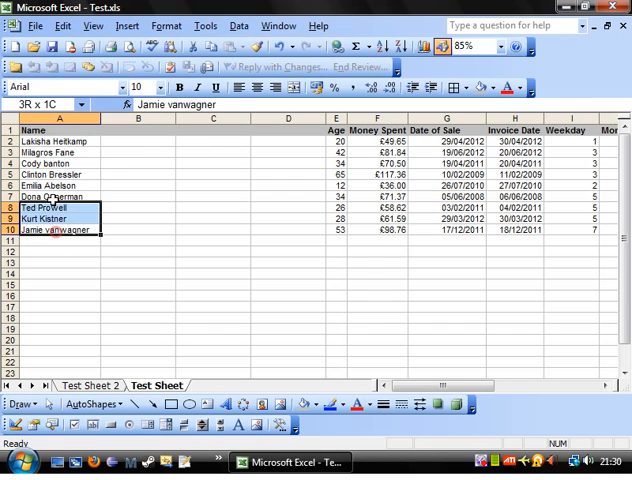
left_click(138, 240)
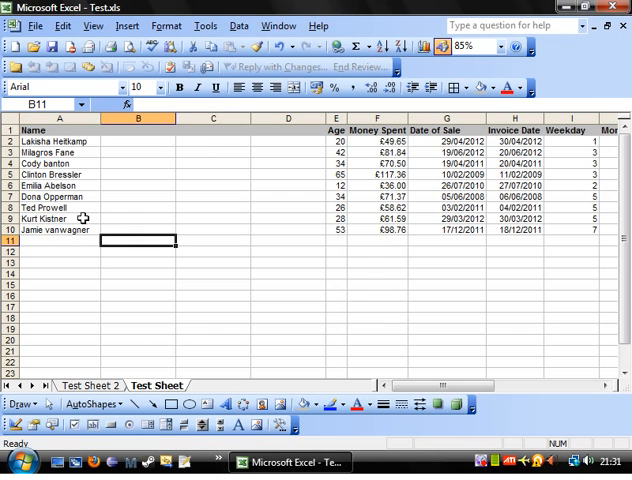
Select the names A2:A10, try TRIM again and paste them back via the right-click menu
left_click(136, 152)
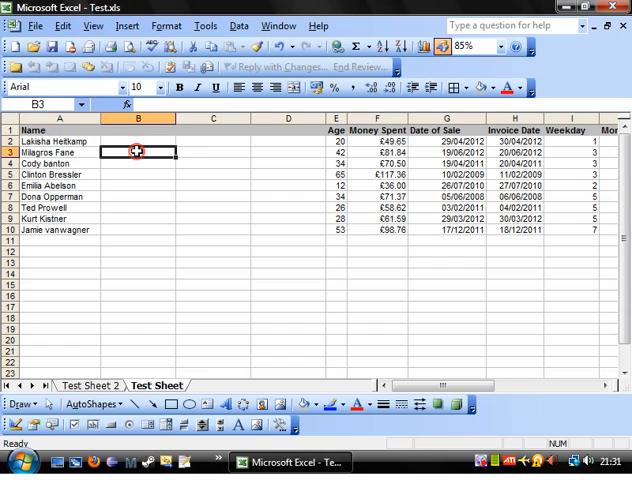
left_click(136, 196)
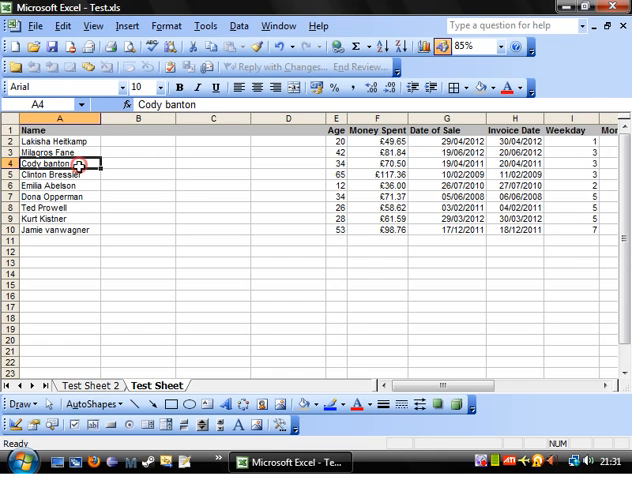
left_click_drag(60, 164, 60, 208)
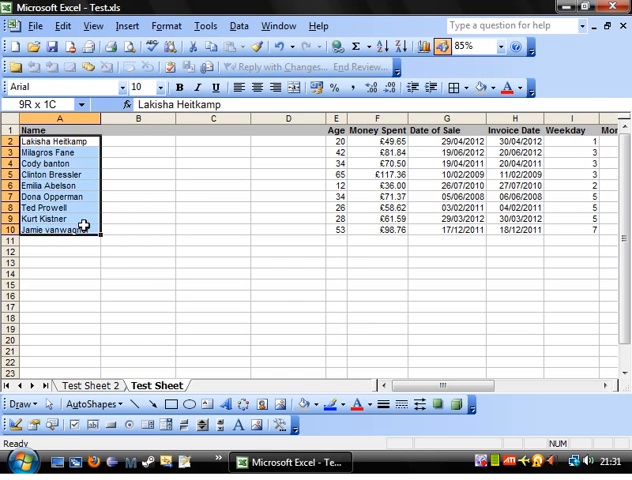
left_click(136, 240)
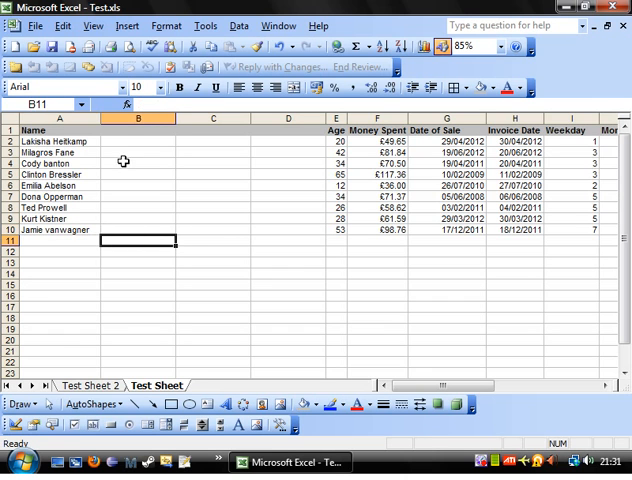
type("=tri")
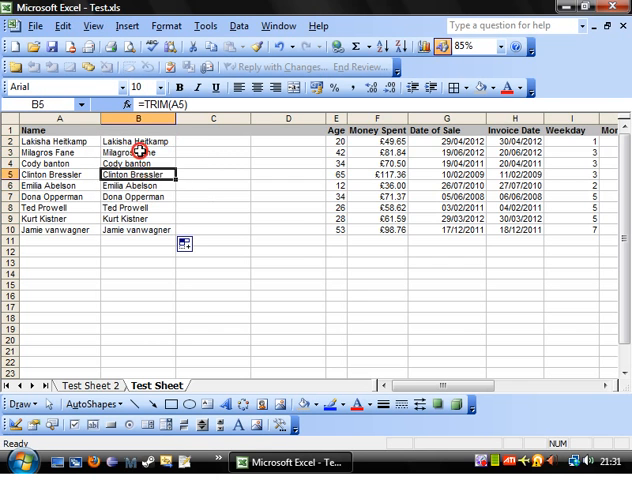
right_click(136, 142)
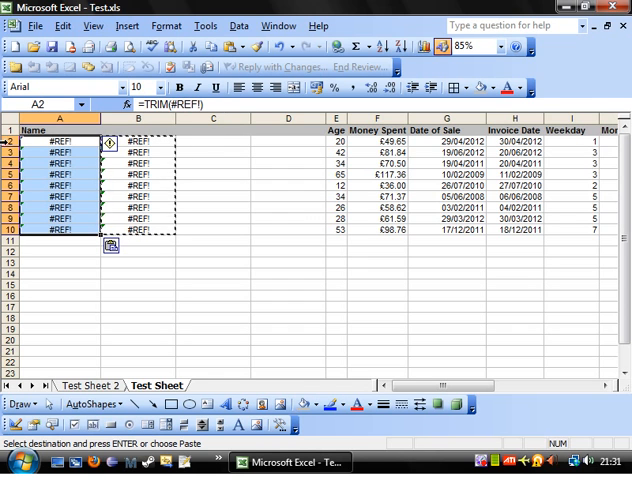
left_click(112, 246)
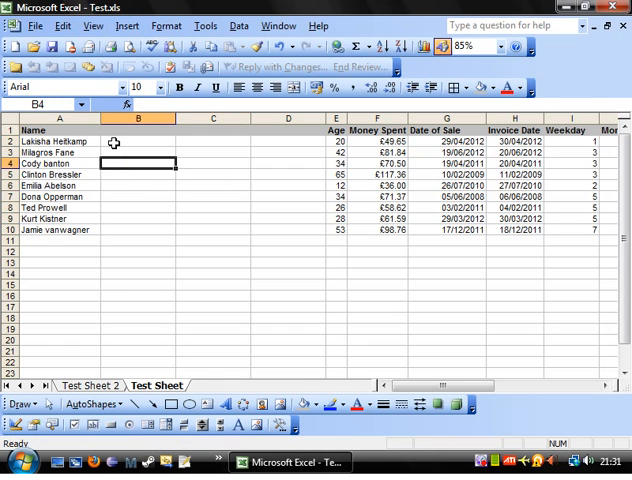
Enter =FIND(" ",A2) in B2 to locate the space in the full name
left_click(136, 140)
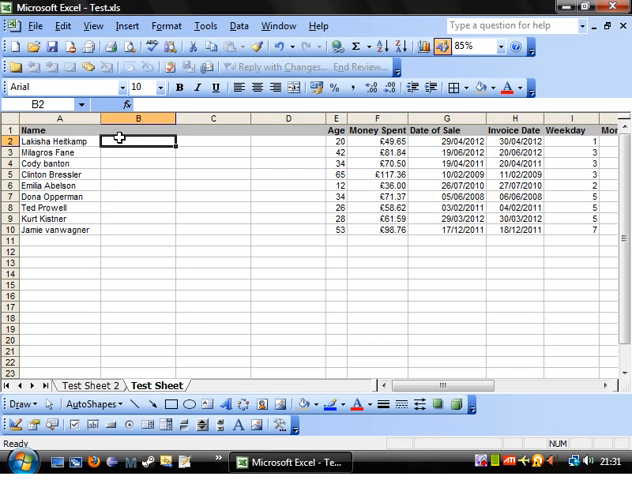
mouse_move(336, 208)
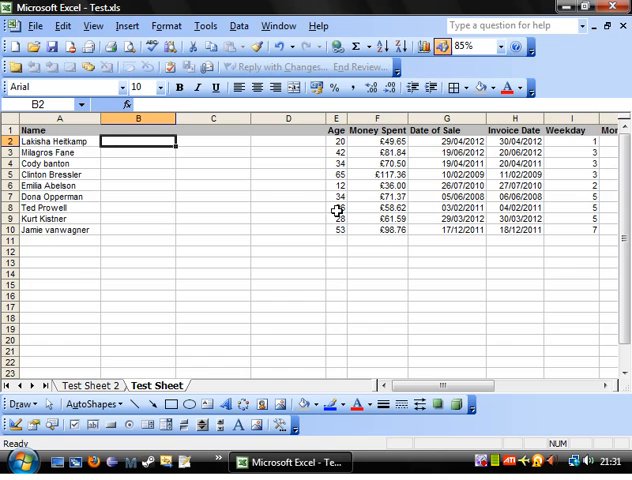
mouse_move(80, 200)
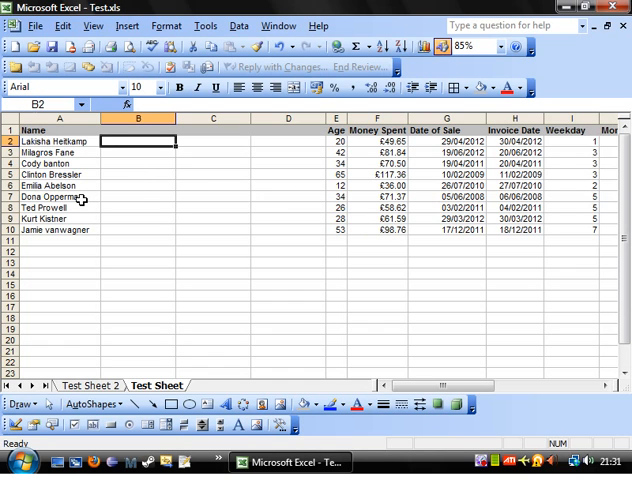
left_click(48, 140)
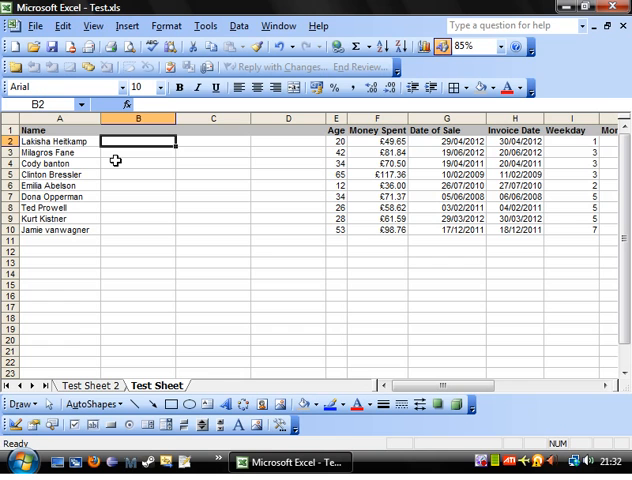
type("=")
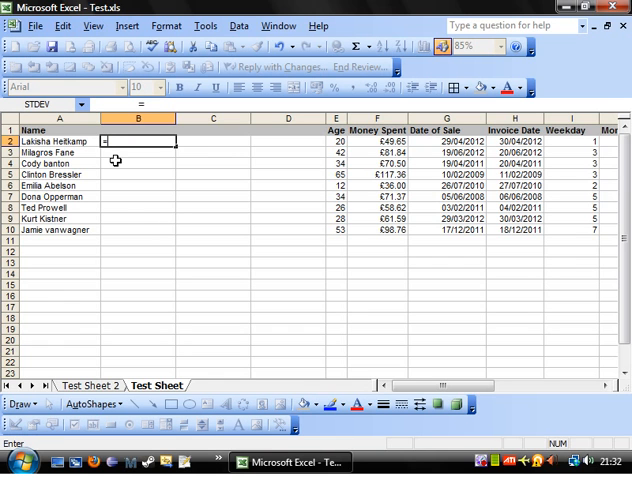
type("=find(")
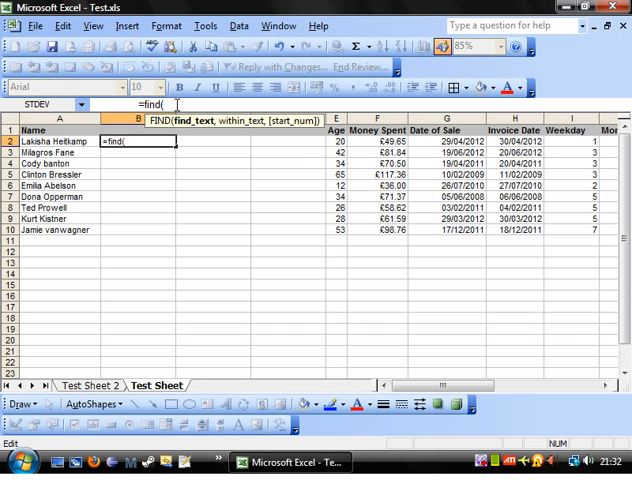
type("\"")
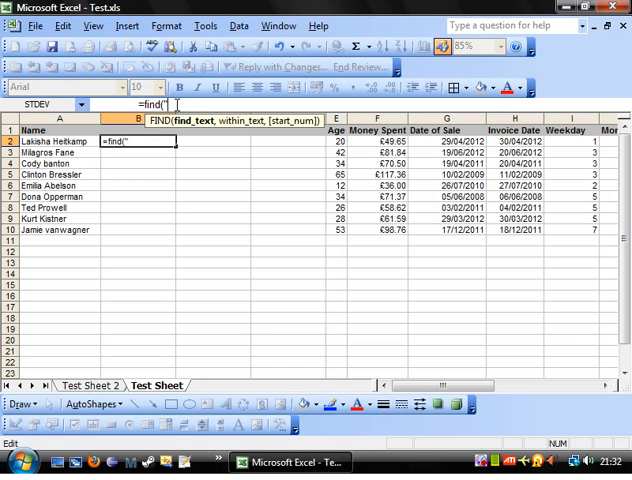
type("\" \"")
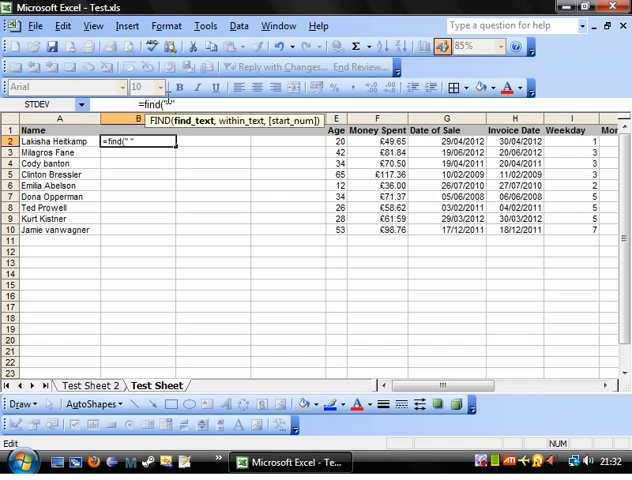
type("1")
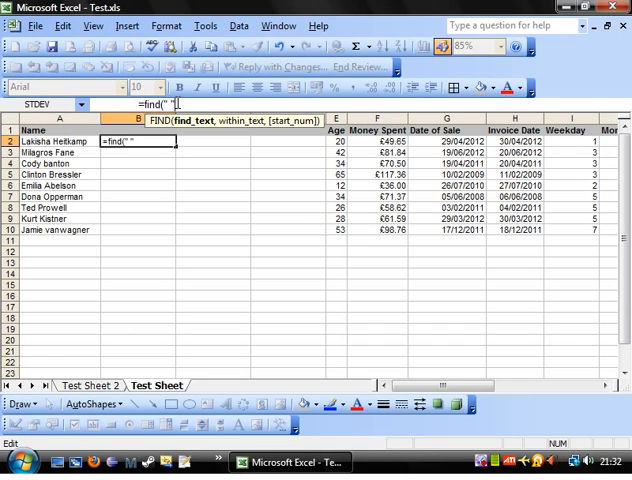
mouse_move(184, 100)
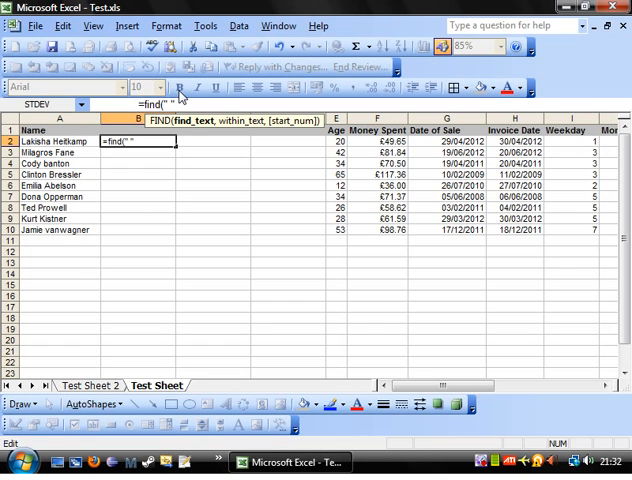
type(",")
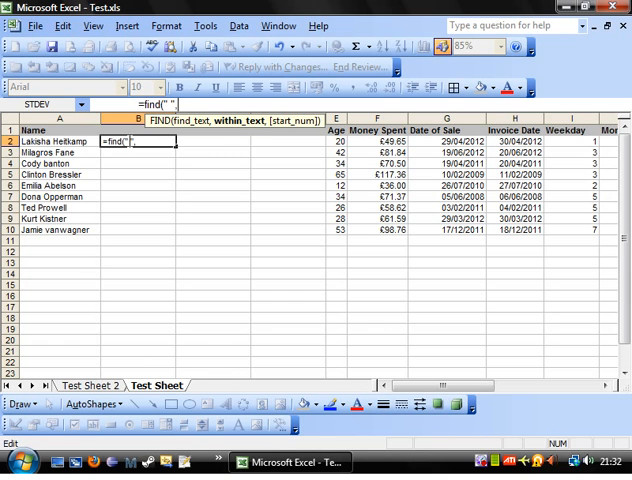
left_click(44, 140)
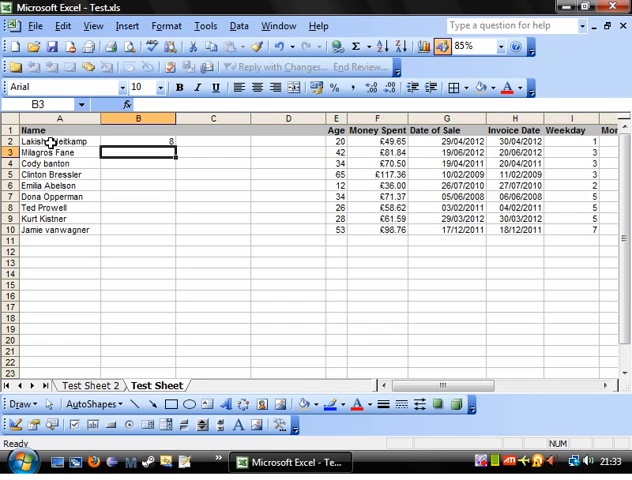
Fill the FIND formula down B2:B10 and check the copied space positions
left_click(136, 142)
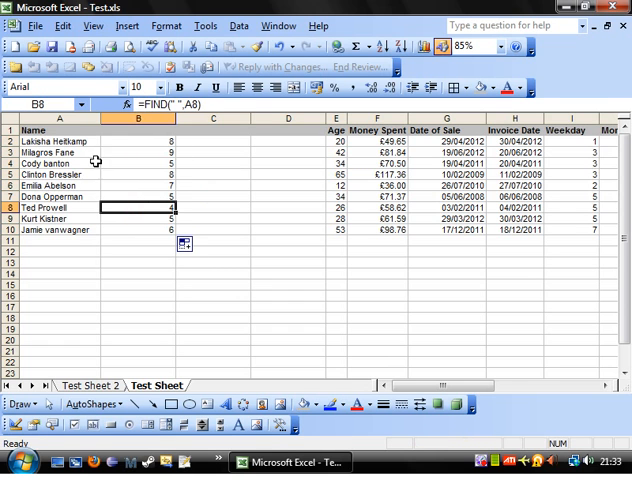
left_click(136, 140)
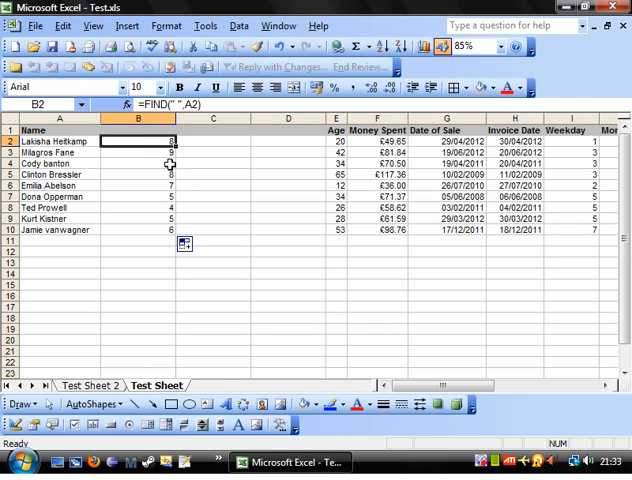
left_click(136, 174)
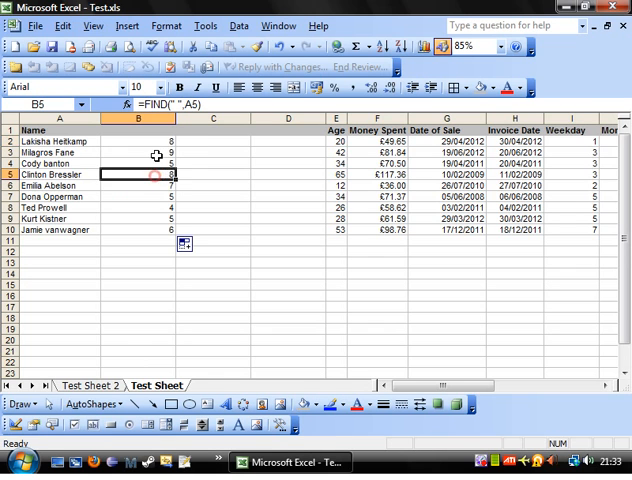
left_click(138, 230)
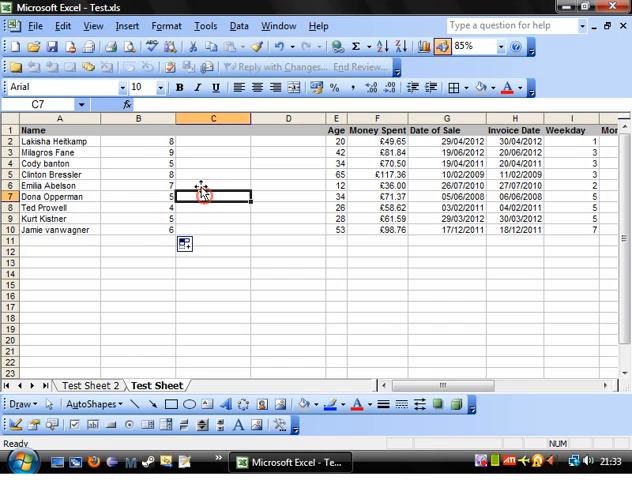
left_click(138, 140)
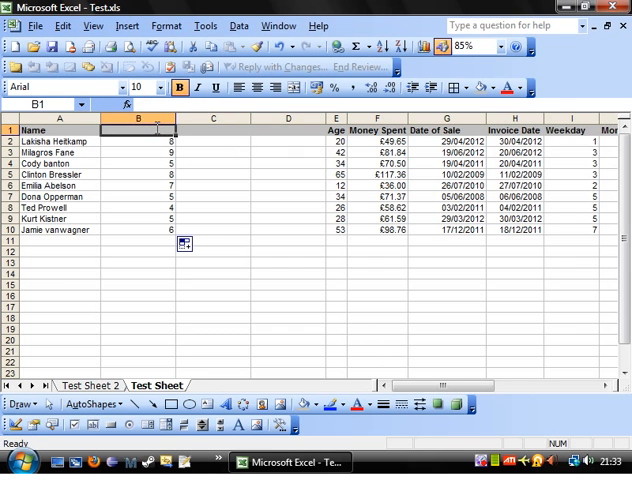
Head column B with 'Space Position' and move to C2
type("Space Position")
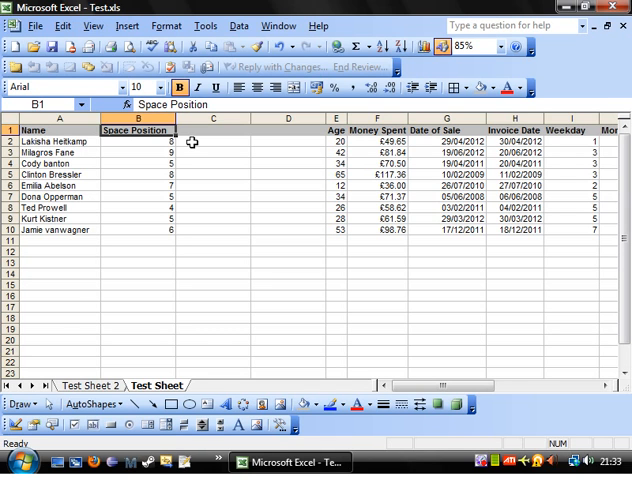
left_click(212, 140)
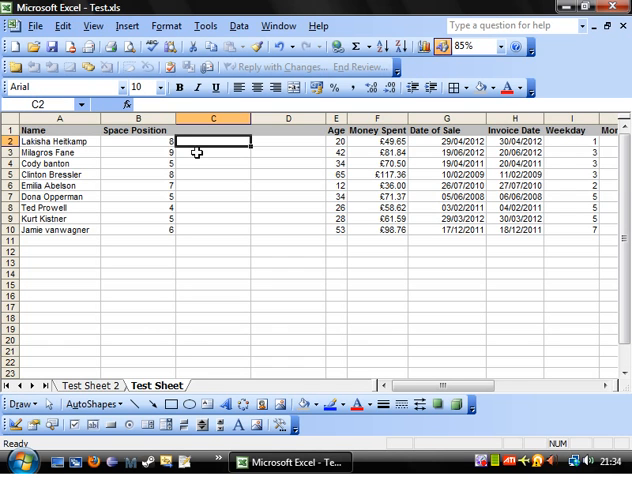
left_click(36, 140)
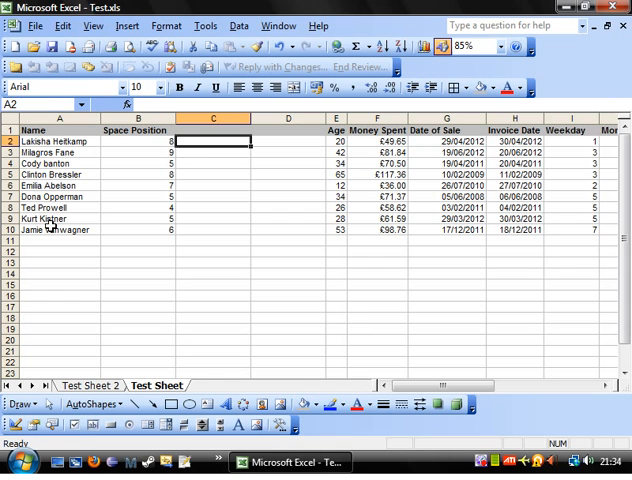
Enter =LEFT(A2,B2-1) in C2, fill it to C10 and head the column 'First Name'
type("=")
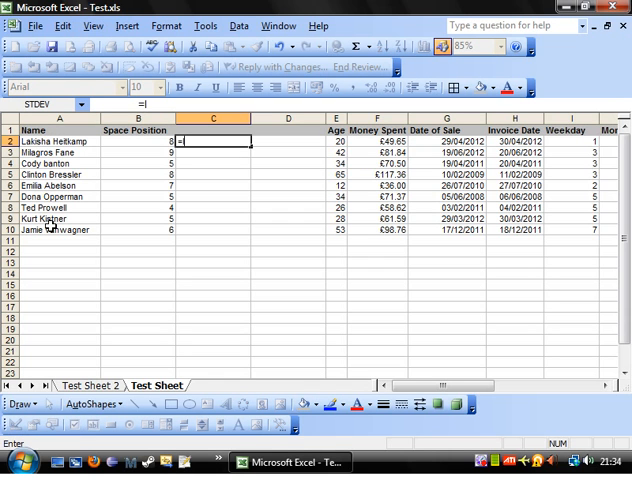
type("lef")
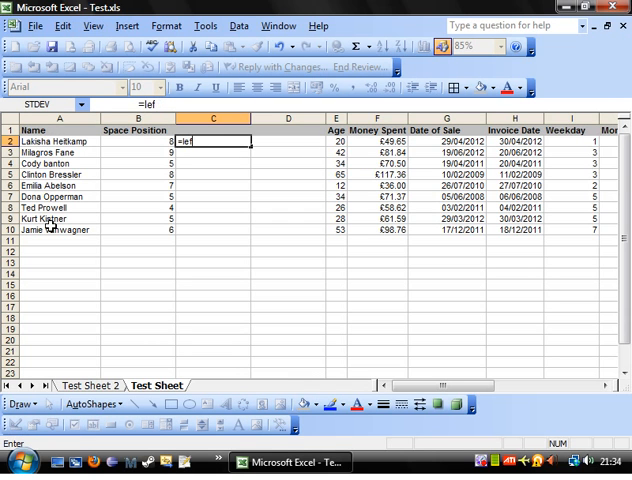
type("t(")
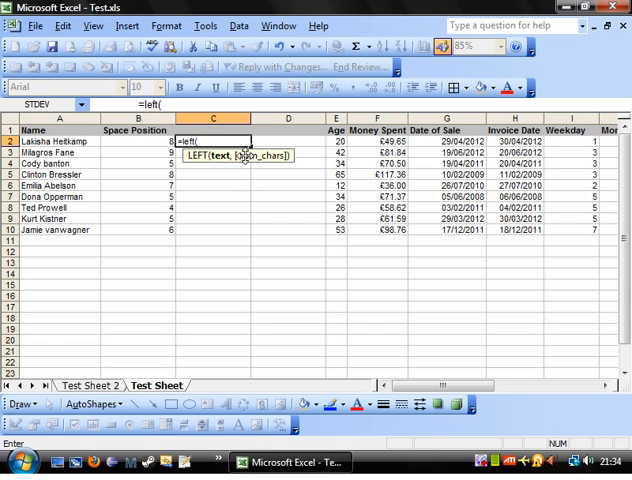
left_click(40, 140)
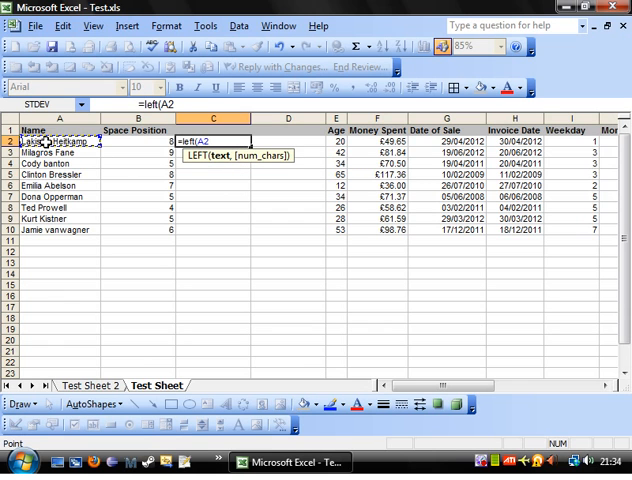
type(",")
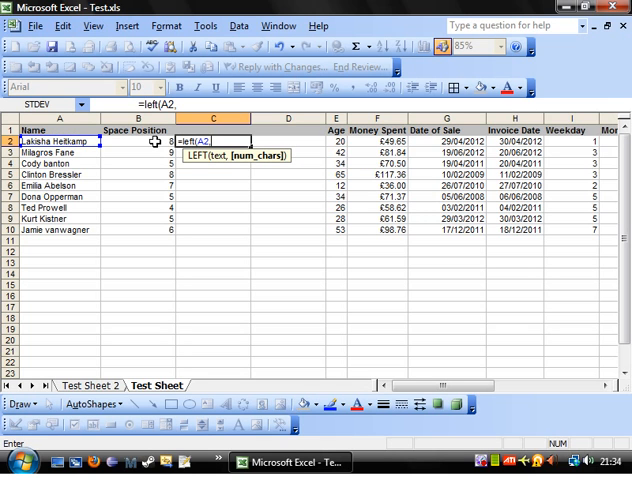
left_click(132, 140)
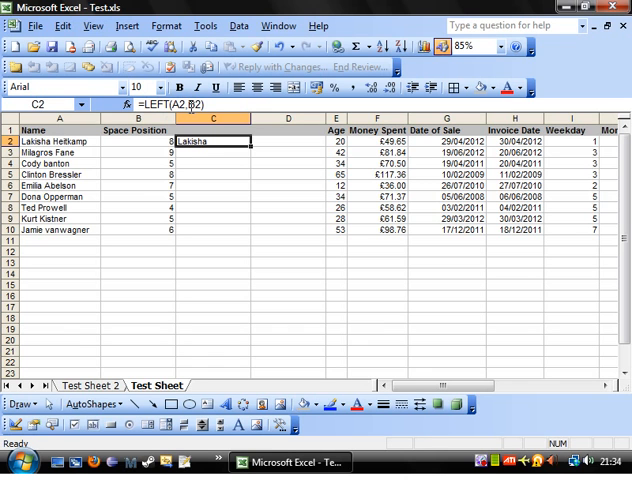
type("=")
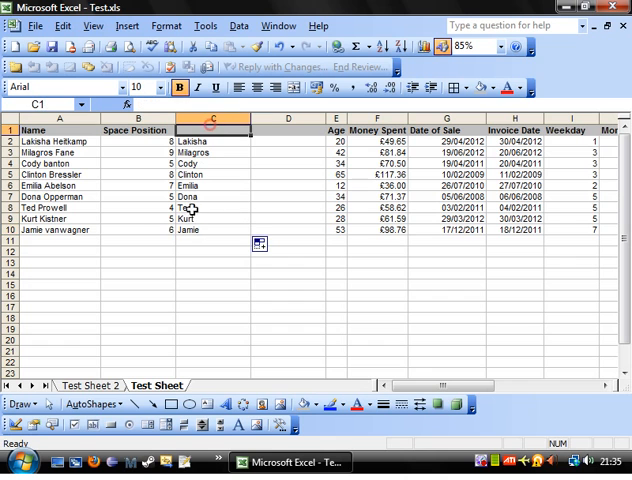
type("First Name")
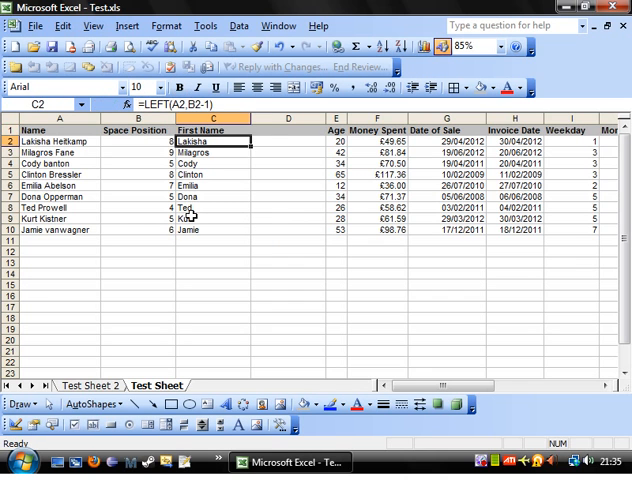
Enter =RIGHT(A2,LEN(A2)-B2) in D2 to return the surname 'Hettkamp'
left_click(288, 308)
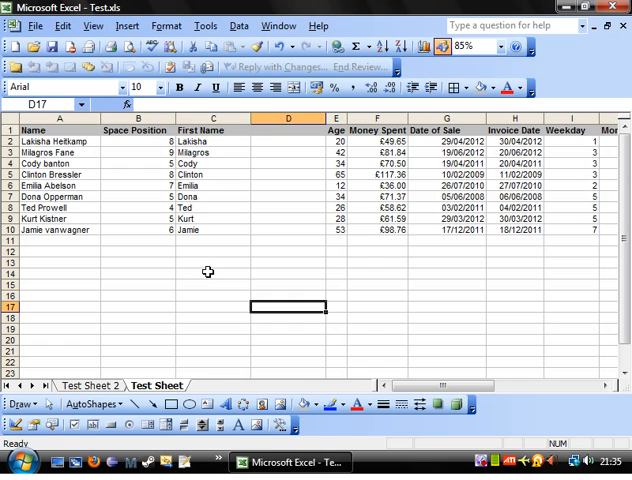
left_click(212, 140)
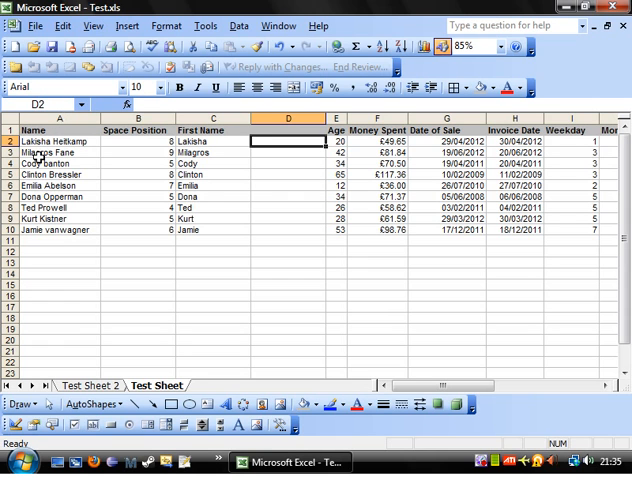
type("=right(")
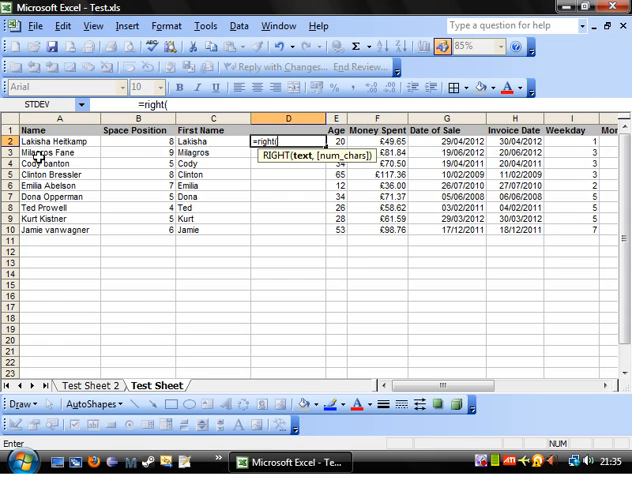
left_click(50, 140)
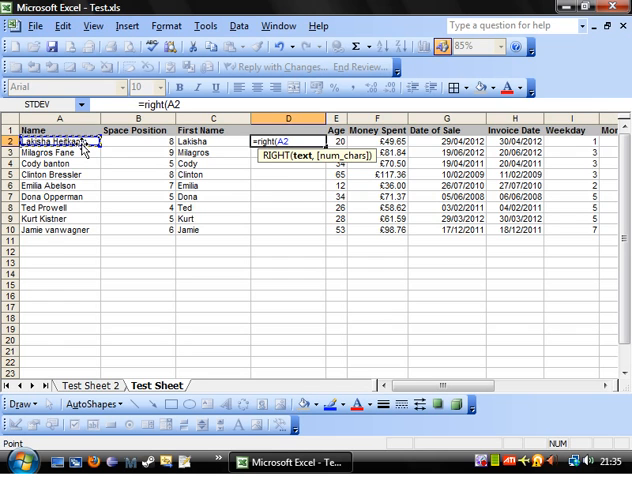
type(",")
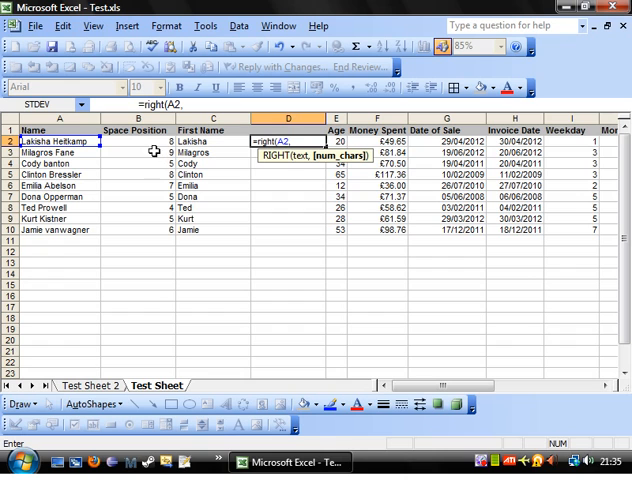
mouse_move(148, 164)
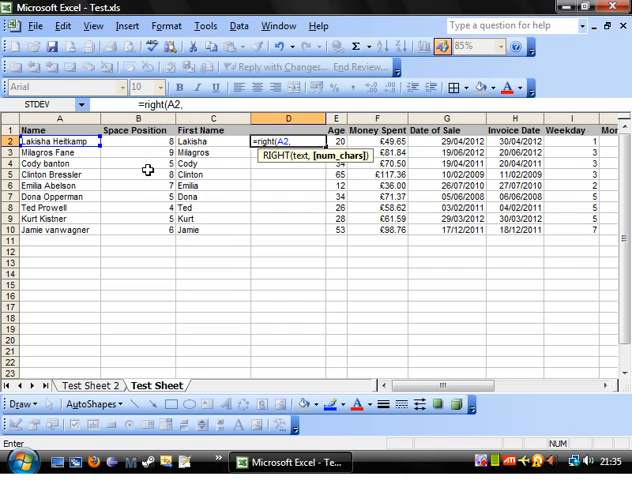
type("len(A2")
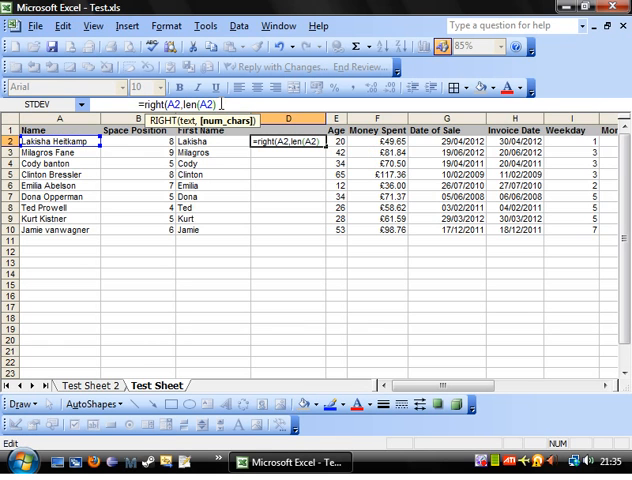
type("-")
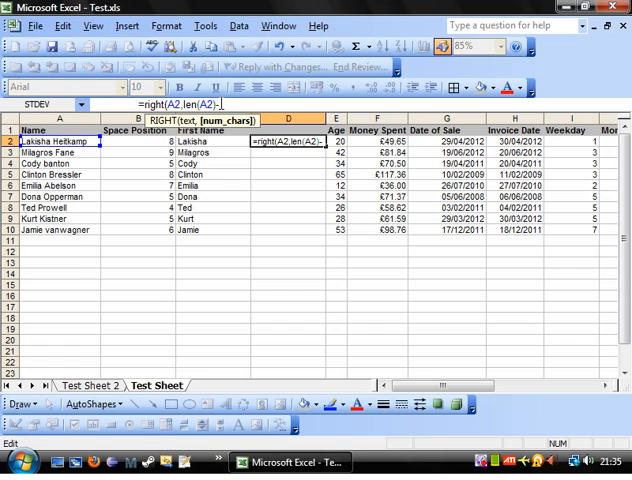
left_click(148, 140)
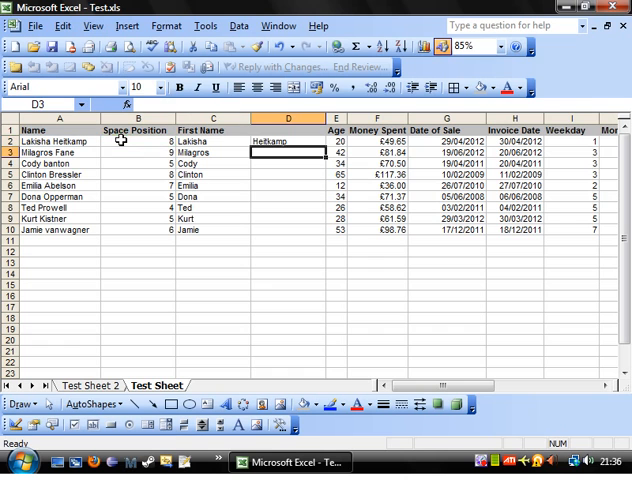
Wrap the D2 surname formula in PROPER and TRIM and fill it down to D10
left_click(288, 140)
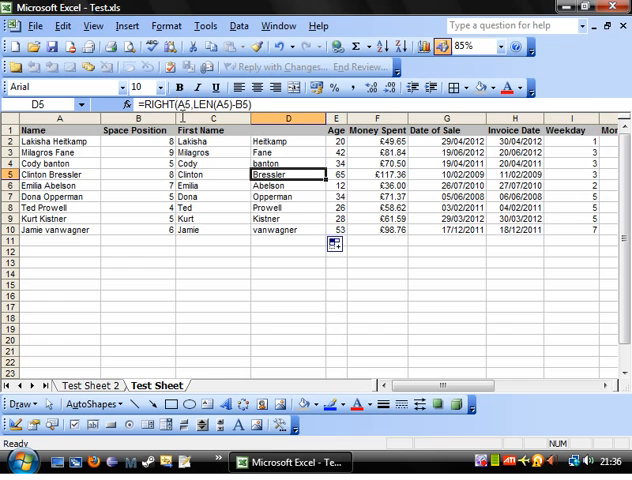
mouse_move(188, 106)
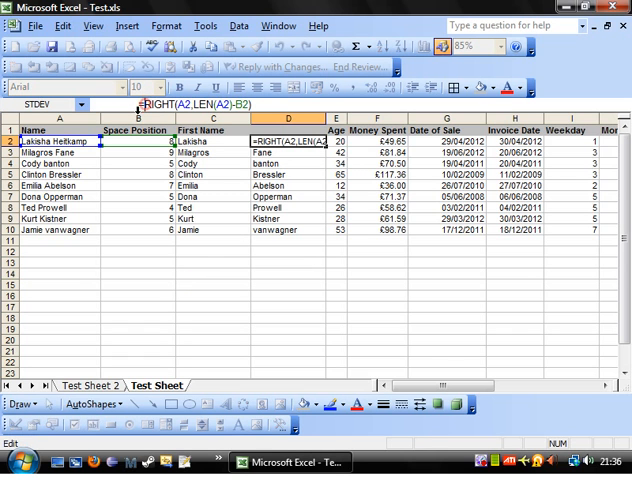
type("=proper(")
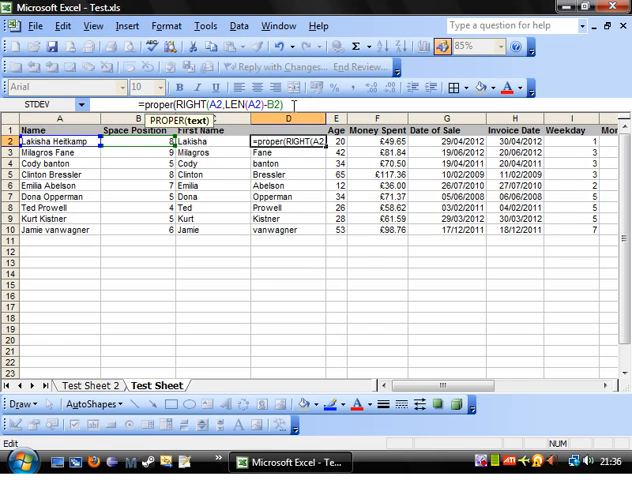
key("Enter")
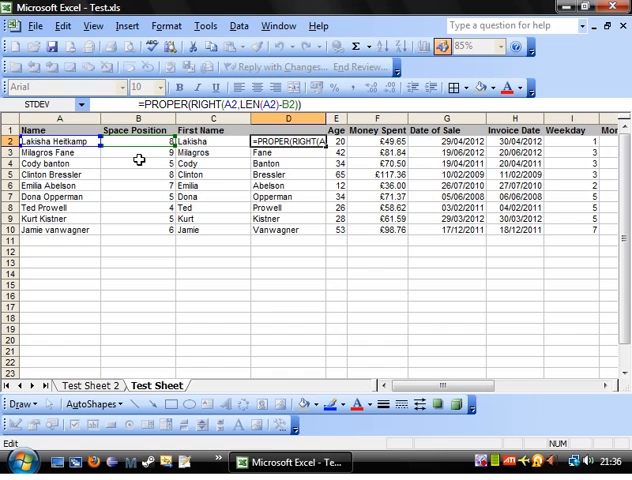
type("Trim(")
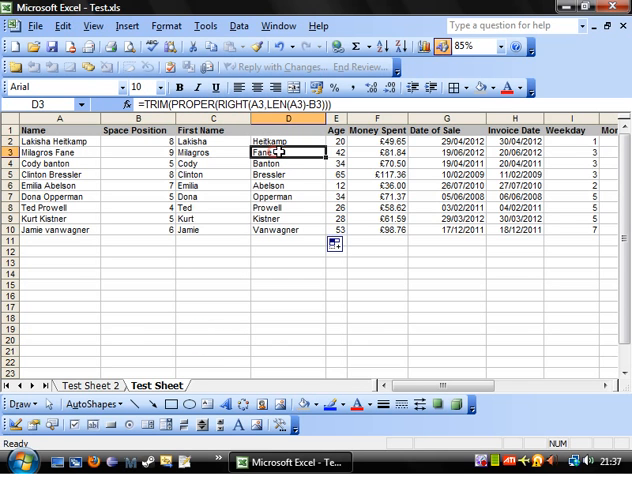
left_click(288, 272)
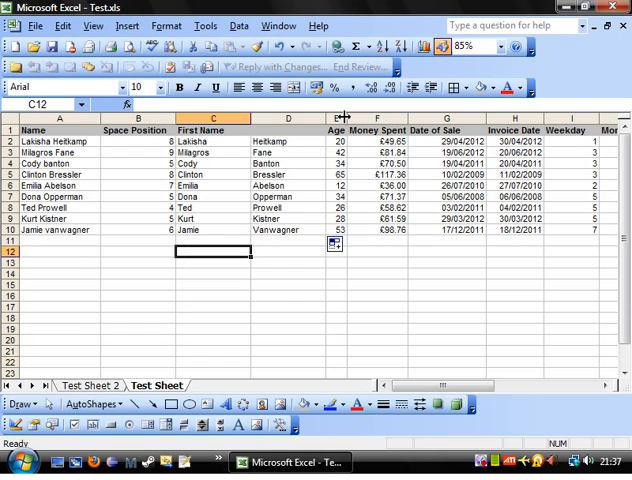
Head column D 'Surname' and add a new column E titled 'Full Name'
left_click(288, 118)
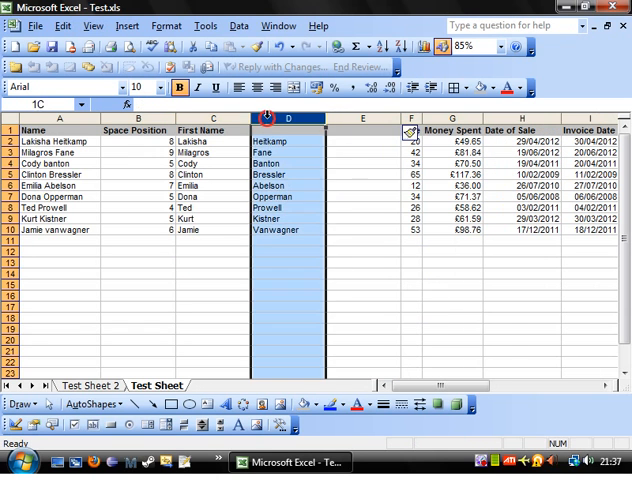
type("Surname")
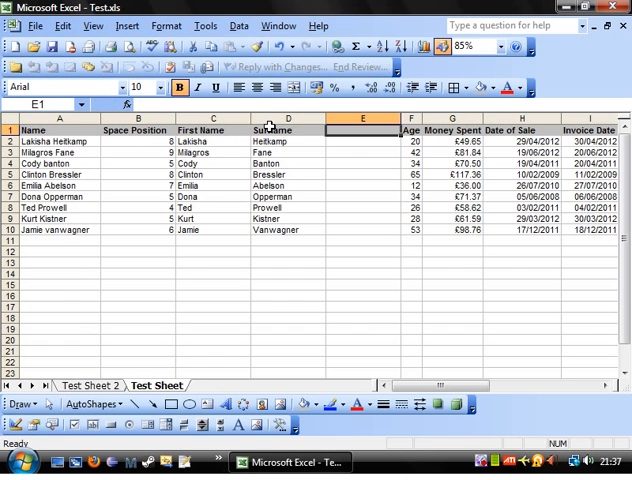
type("Full BNa")
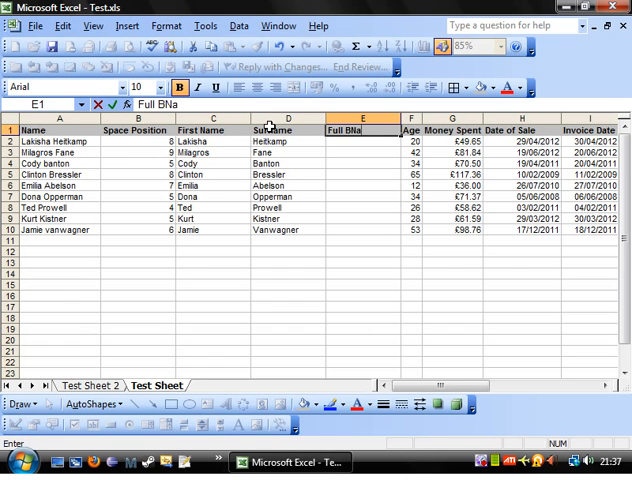
type("Full Name")
left_click(364, 142)
type("=")
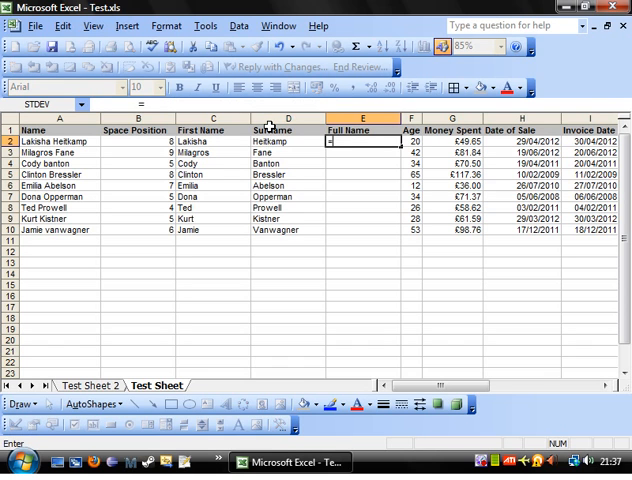
Enter =C2&" "&D2 in E2 and fill it down to join first names and surnames
left_click(174, 140)
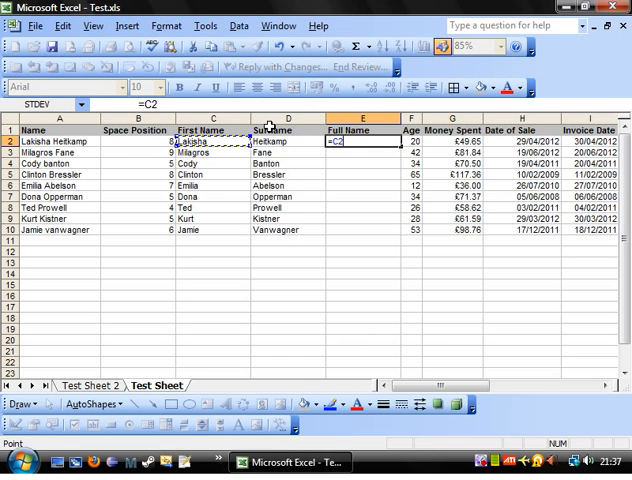
type("&")
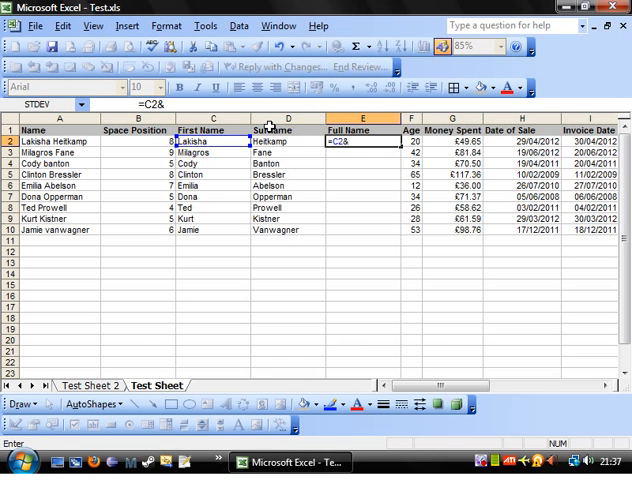
type("\" \"")
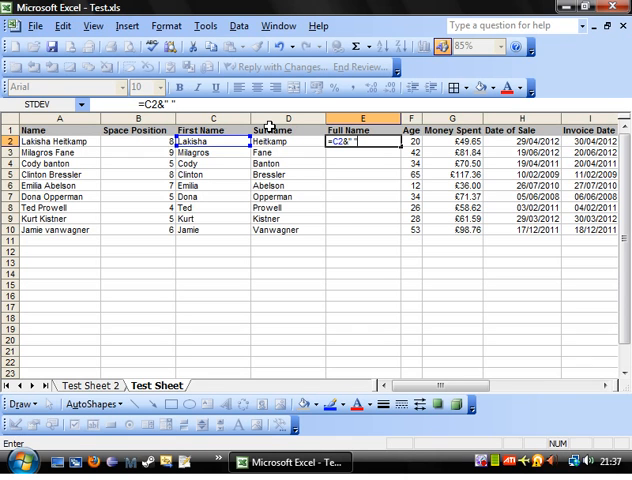
type("&")
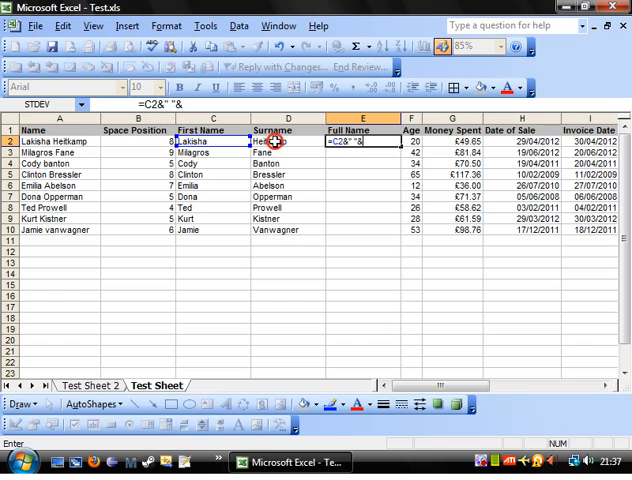
left_click(276, 140)
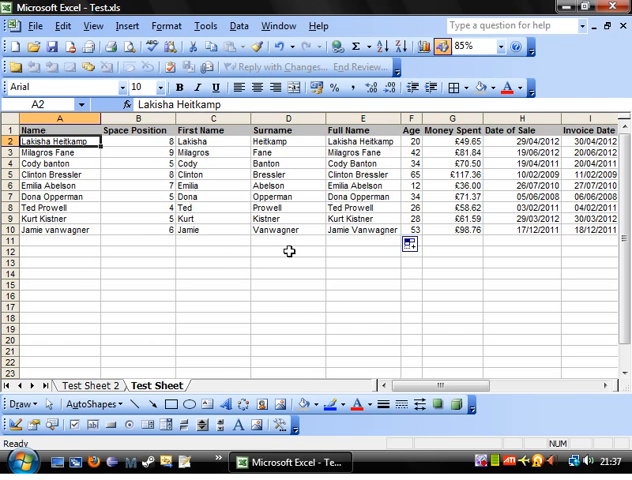
left_click(290, 274)
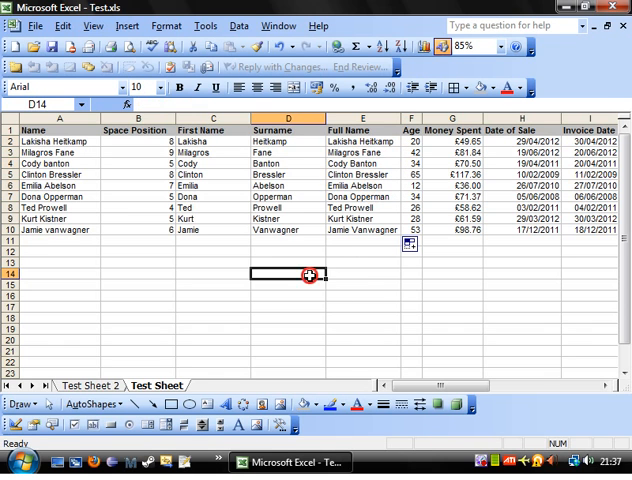
left_click(288, 252)
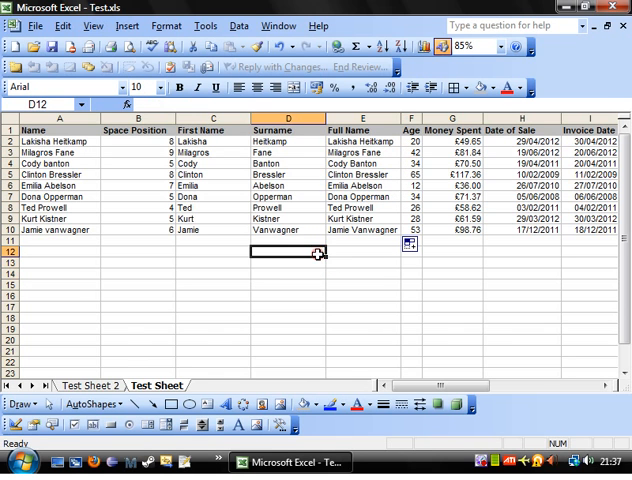